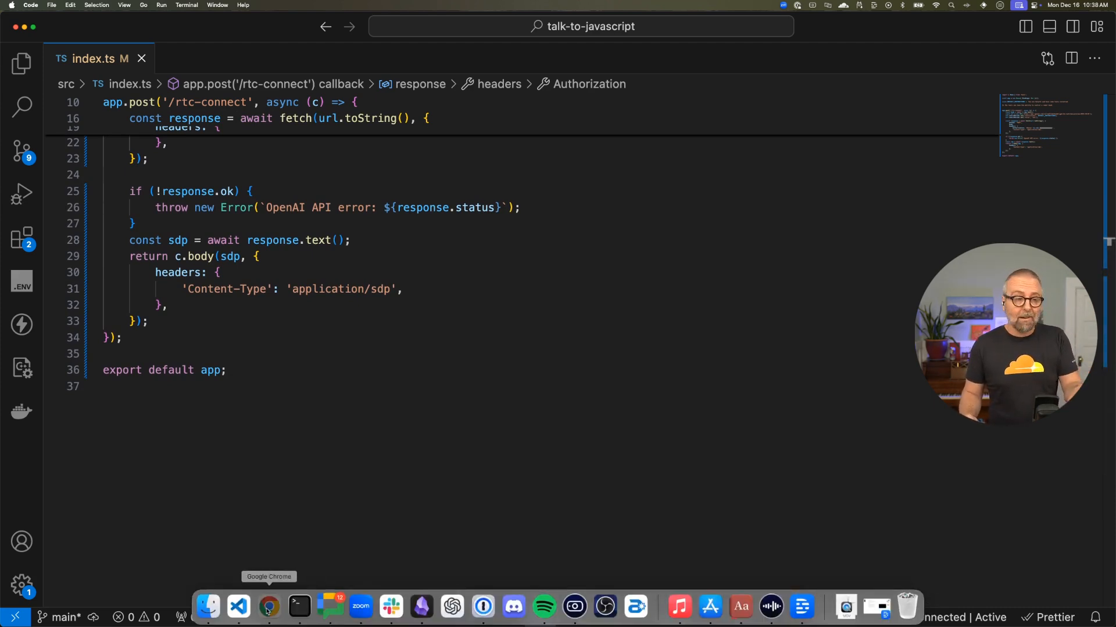
- Switch from the worker code to the demo page at localhost:8787 in Chrome
click(268, 607)
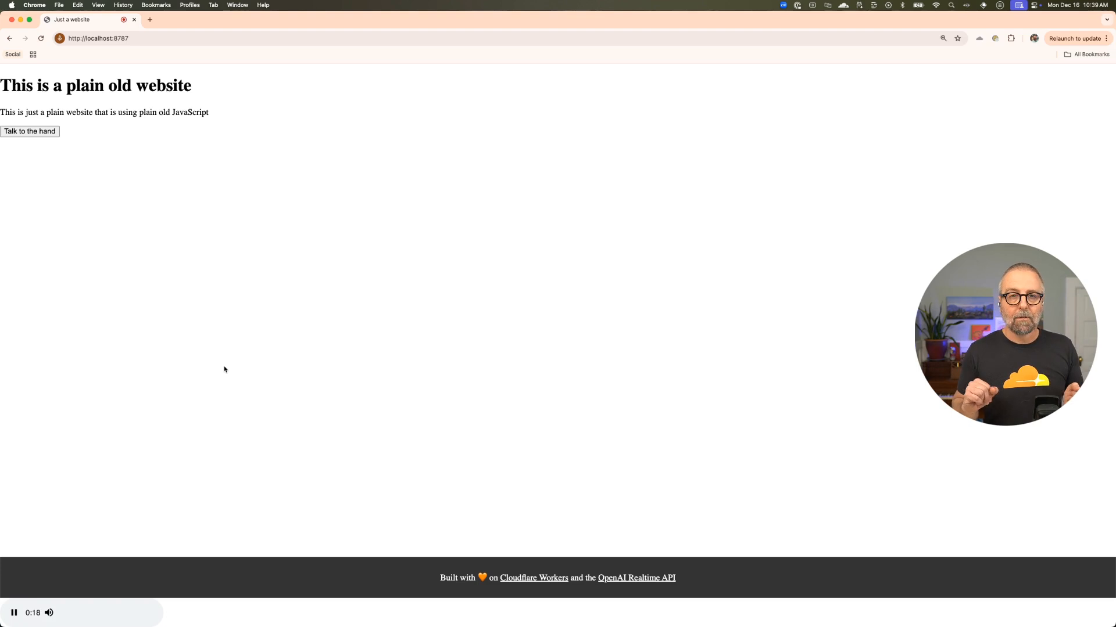
- Start the 'Talk to the hand' session and ask for an orange background with white text
click(29, 131)
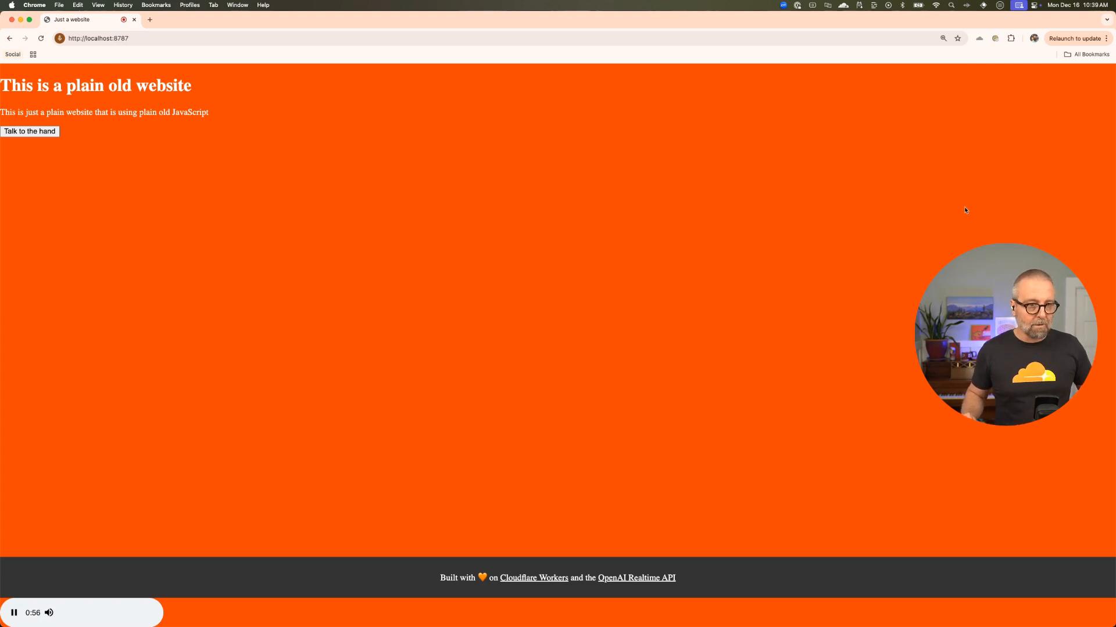
- Show the DevTools console logging the agent's background- and text-color function calls
key(f12)
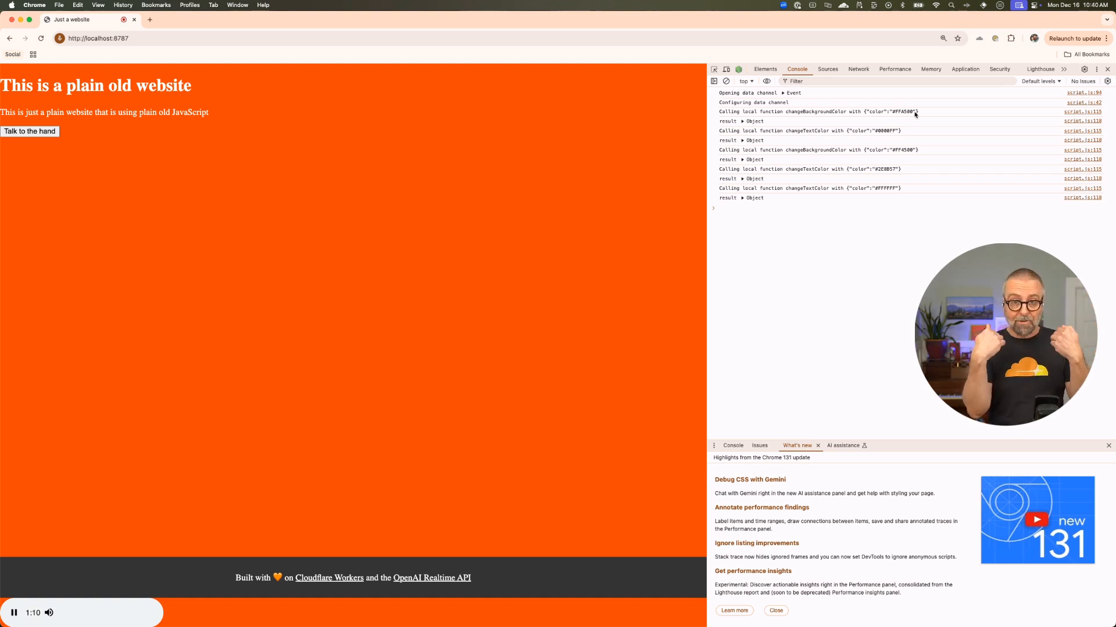
mouse_move(711, 267)
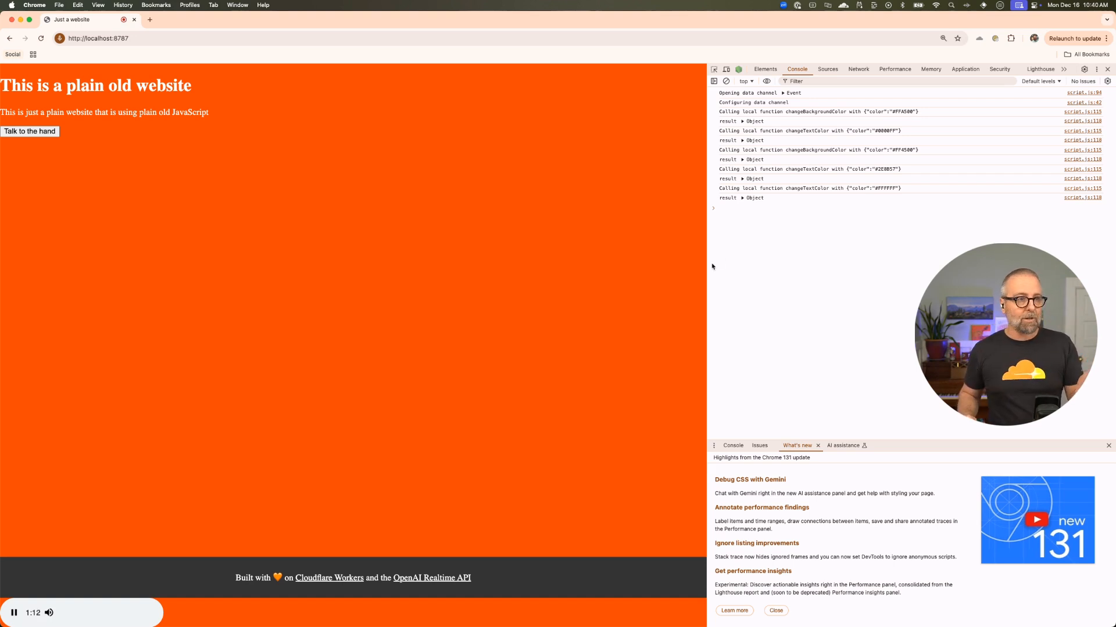
mouse_move(667, 266)
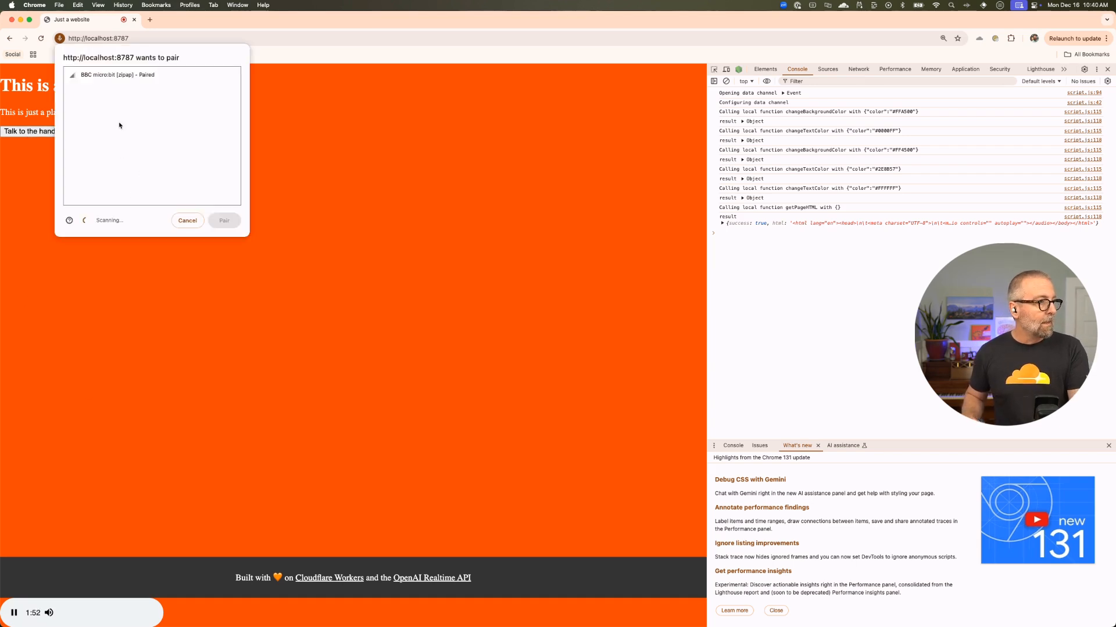
- Pair the BBC micro:bit robot hand with the page from the Bluetooth dialog
click(151, 75)
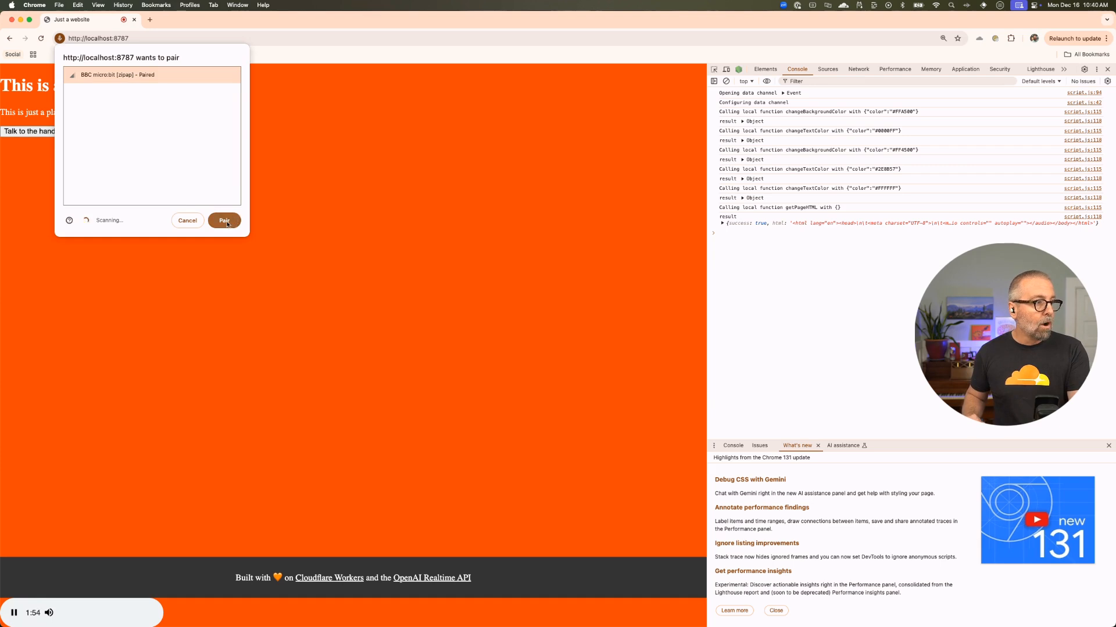
click(225, 219)
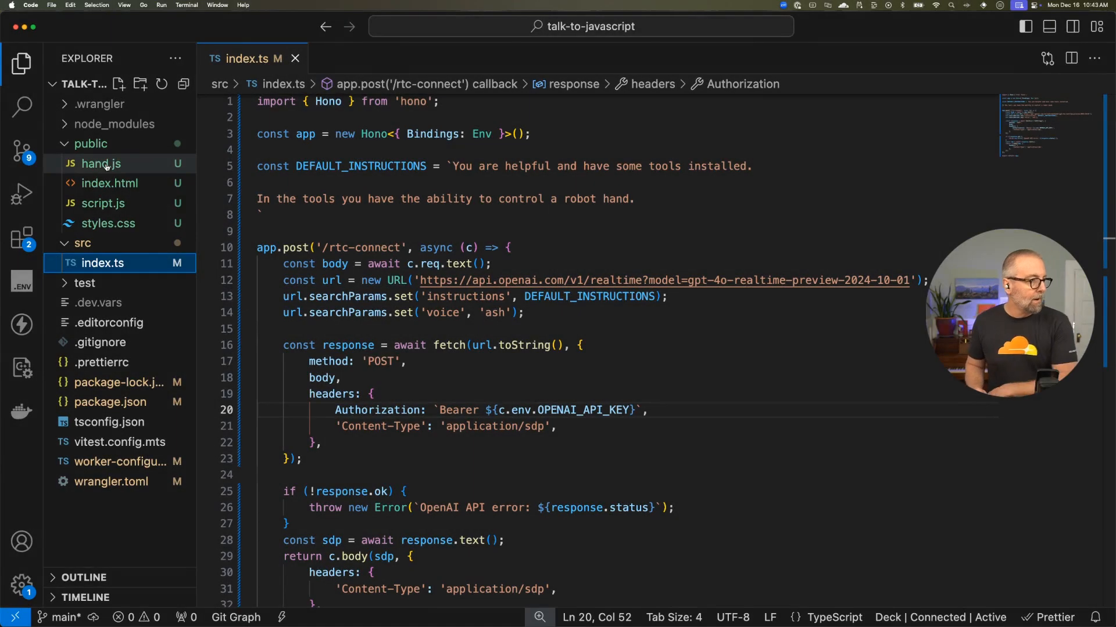
- Review script.js's fns object and tools array, including the showFingers robot-hand tool
click(102, 203)
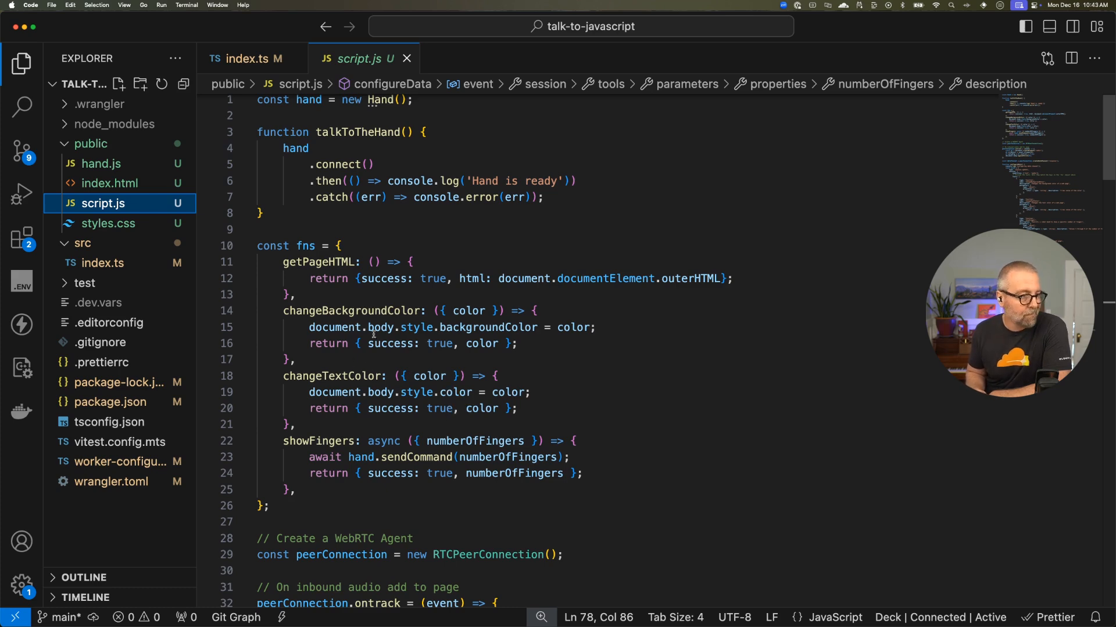
scroll(down, 3)
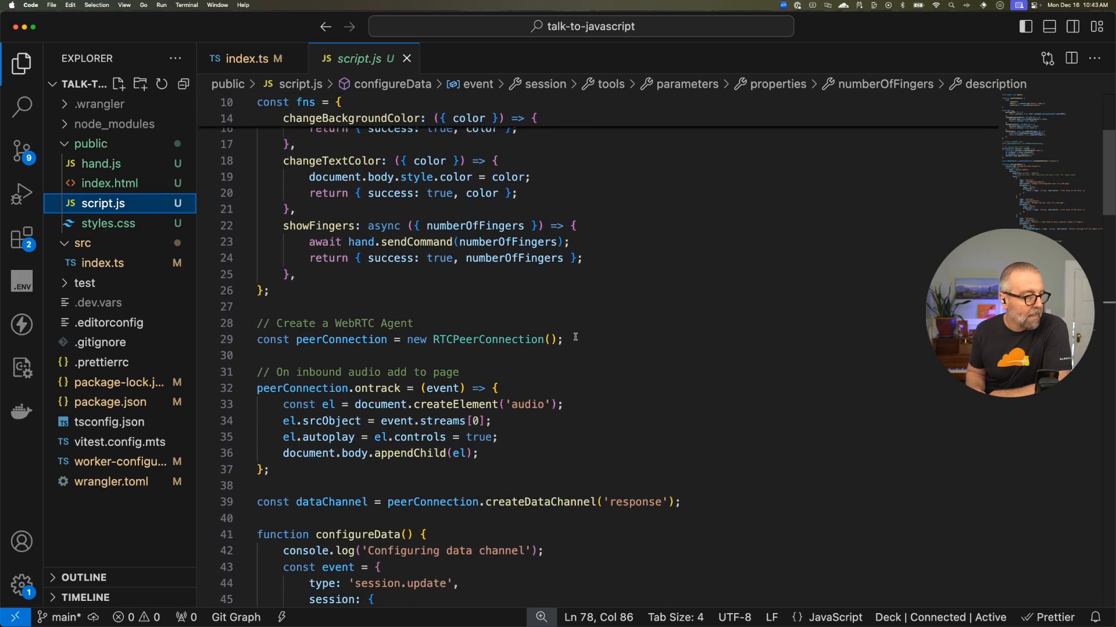
scroll(down, 3)
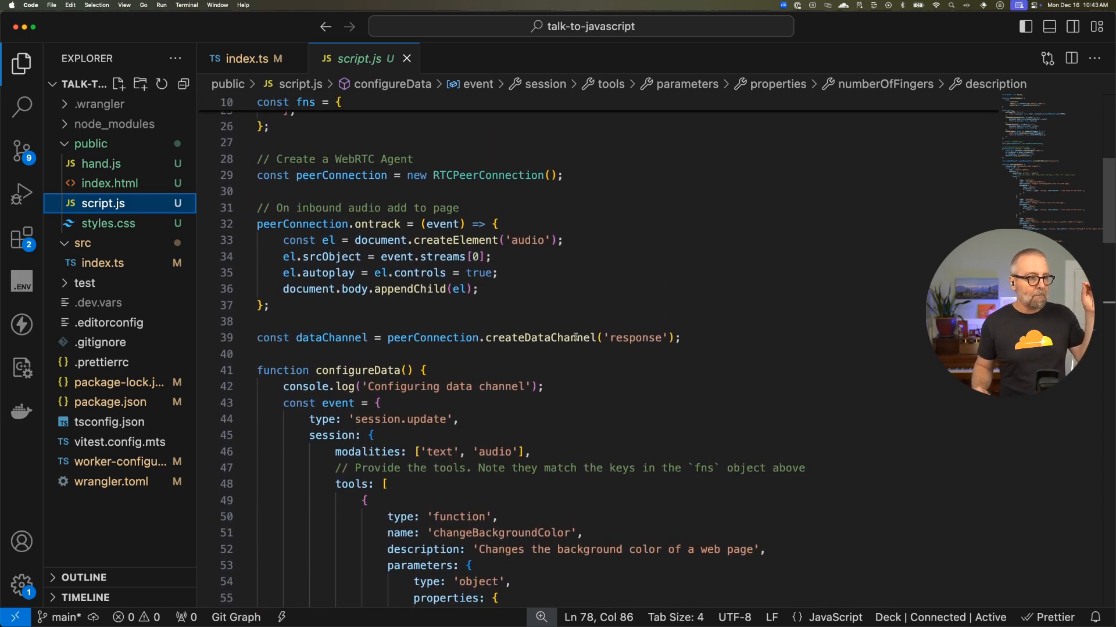
scroll(down, 3)
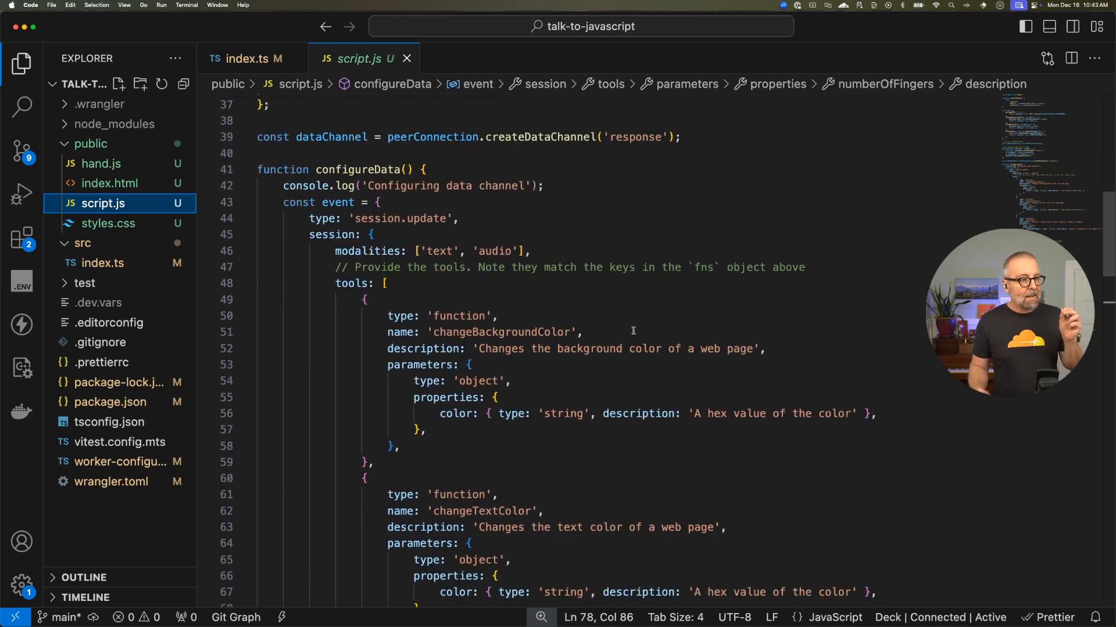
scroll(down, 3)
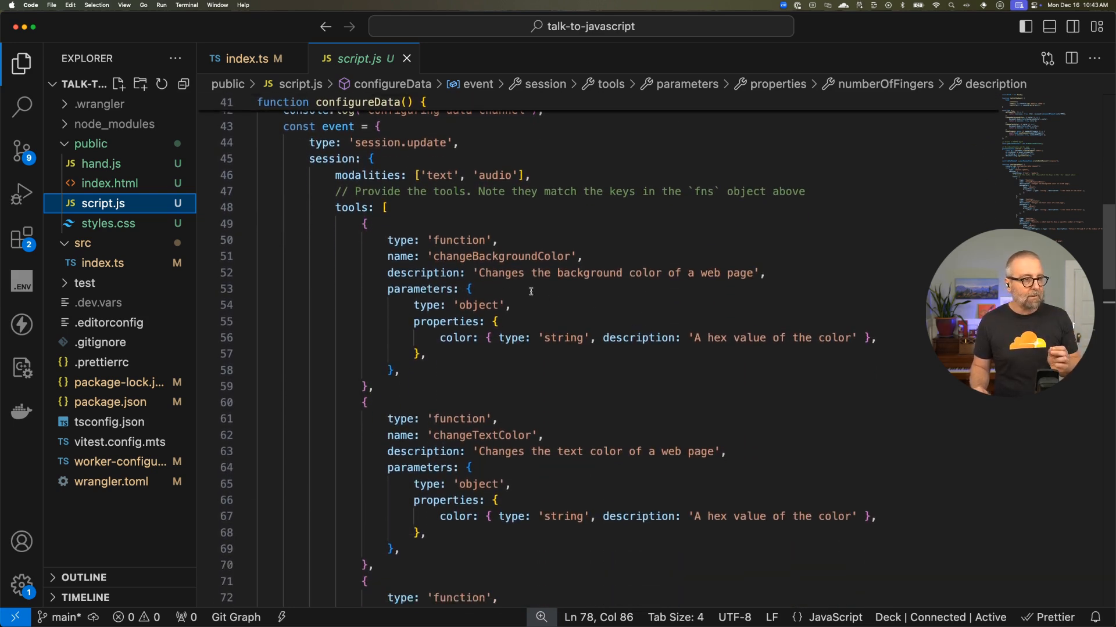
mouse_move(707, 342)
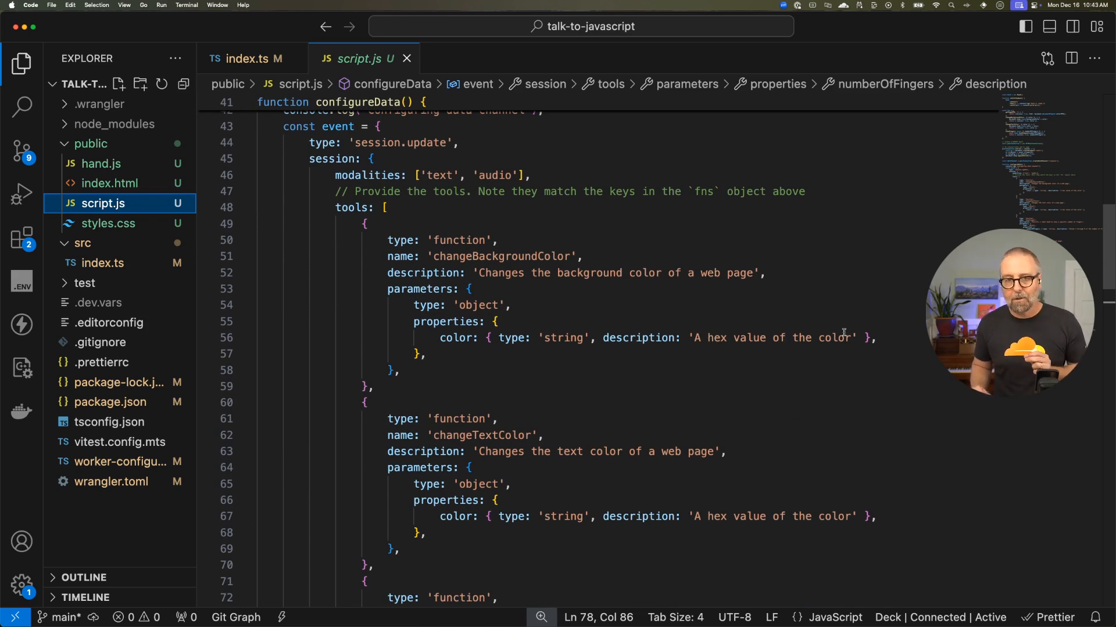
scroll(down, 3)
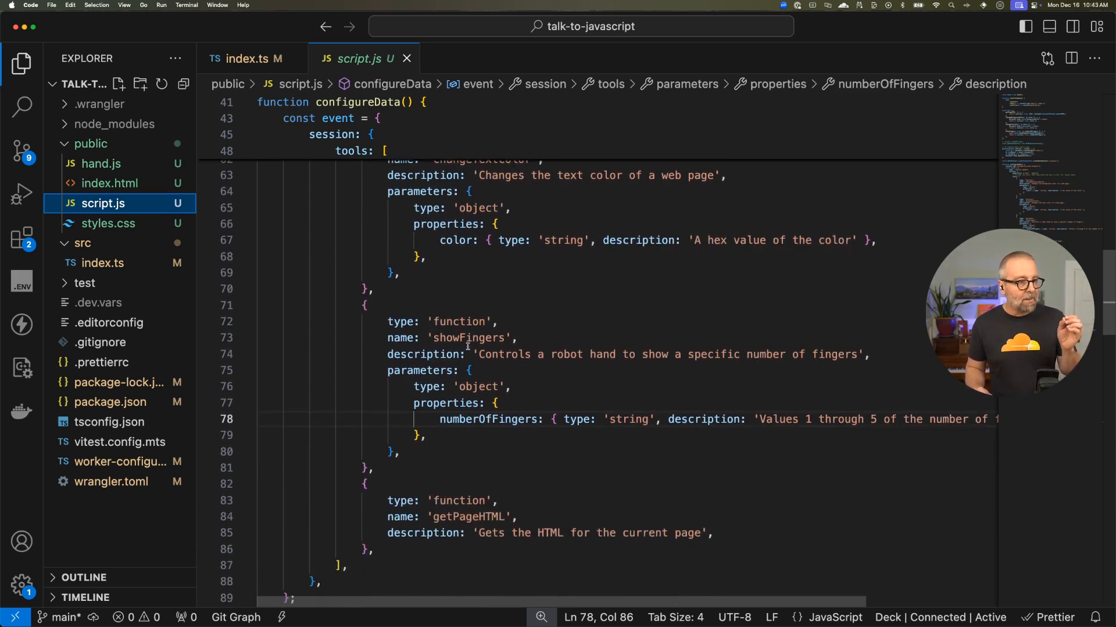
double_click(468, 339)
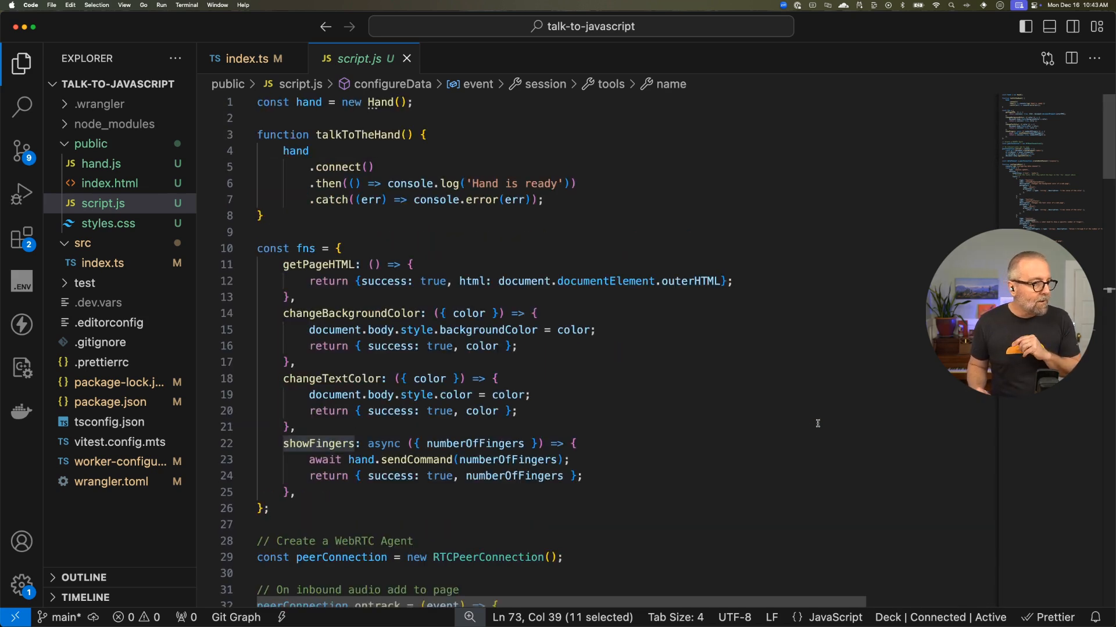
mouse_move(370, 428)
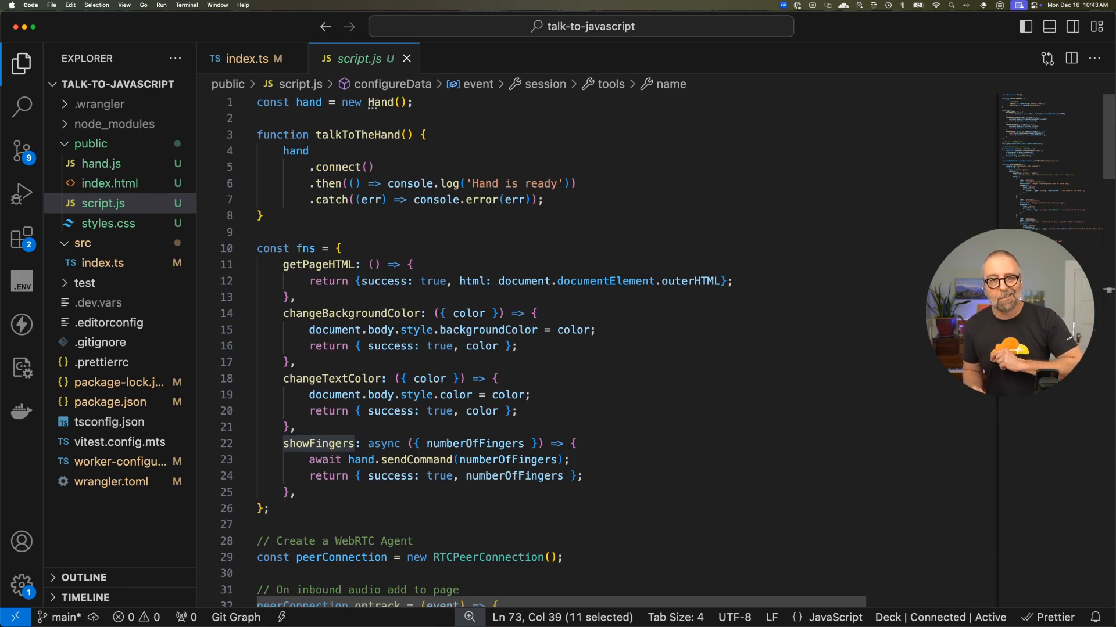
scroll(down, 3)
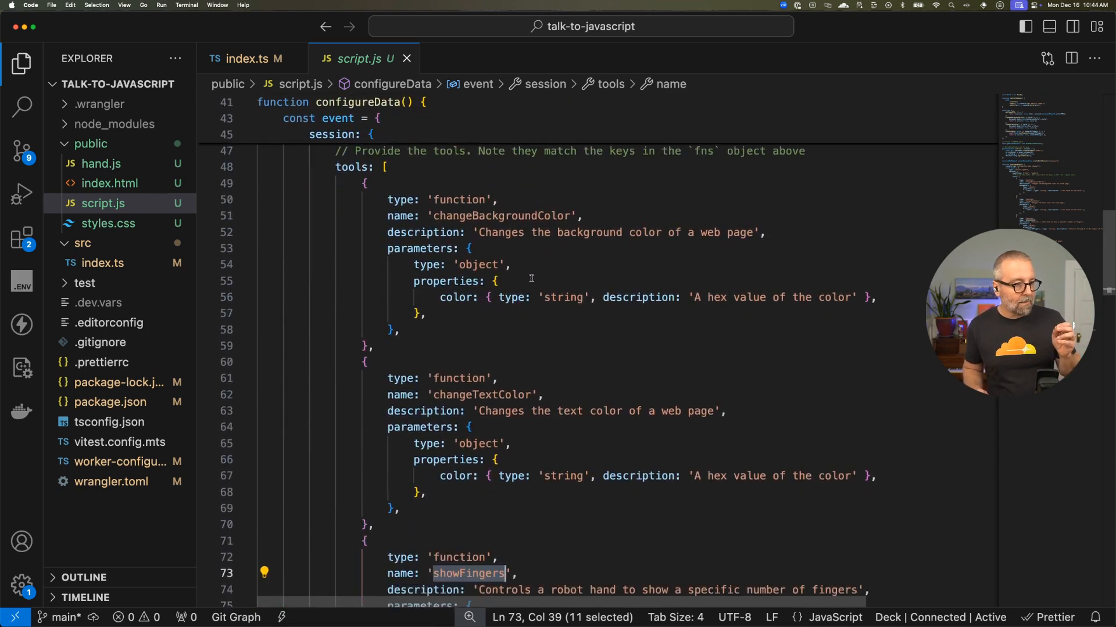
scroll(down, 3)
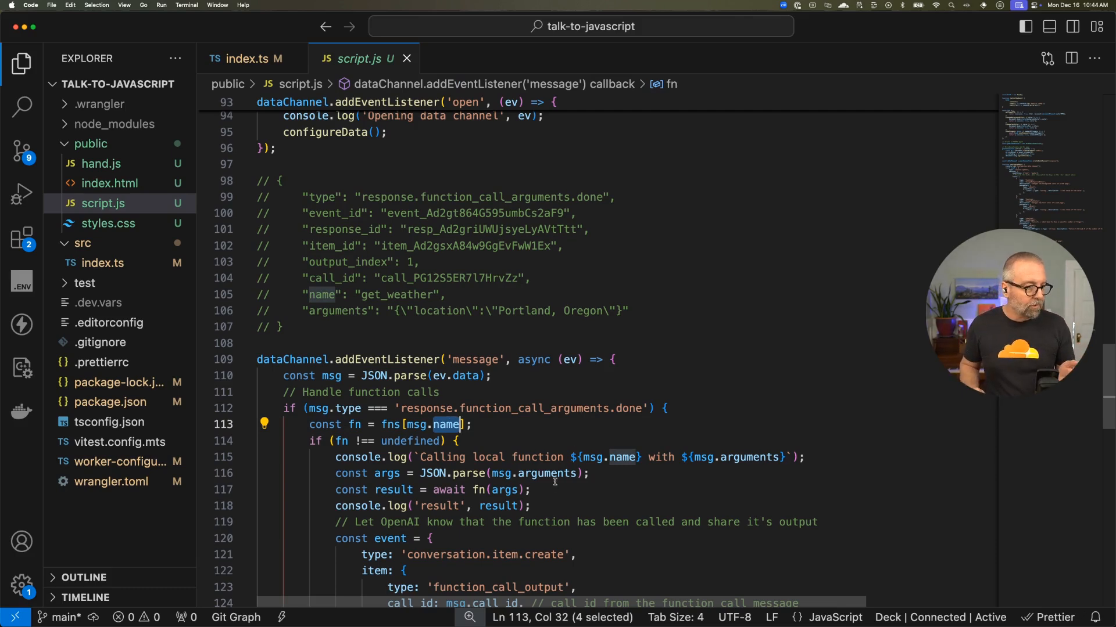
scroll(down, 3)
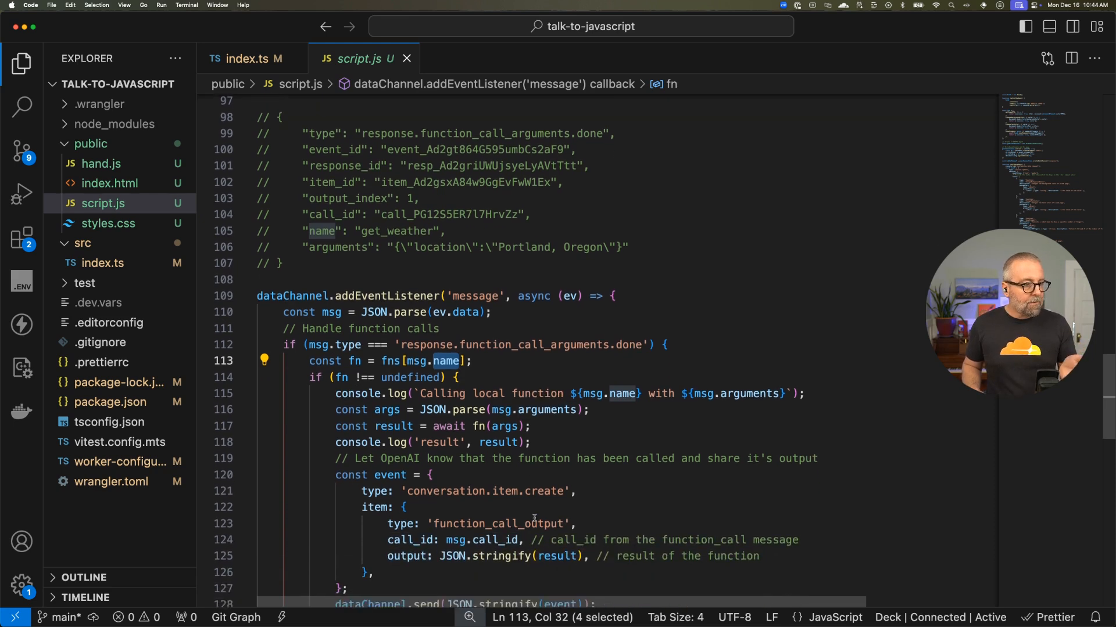
scroll(down, 3)
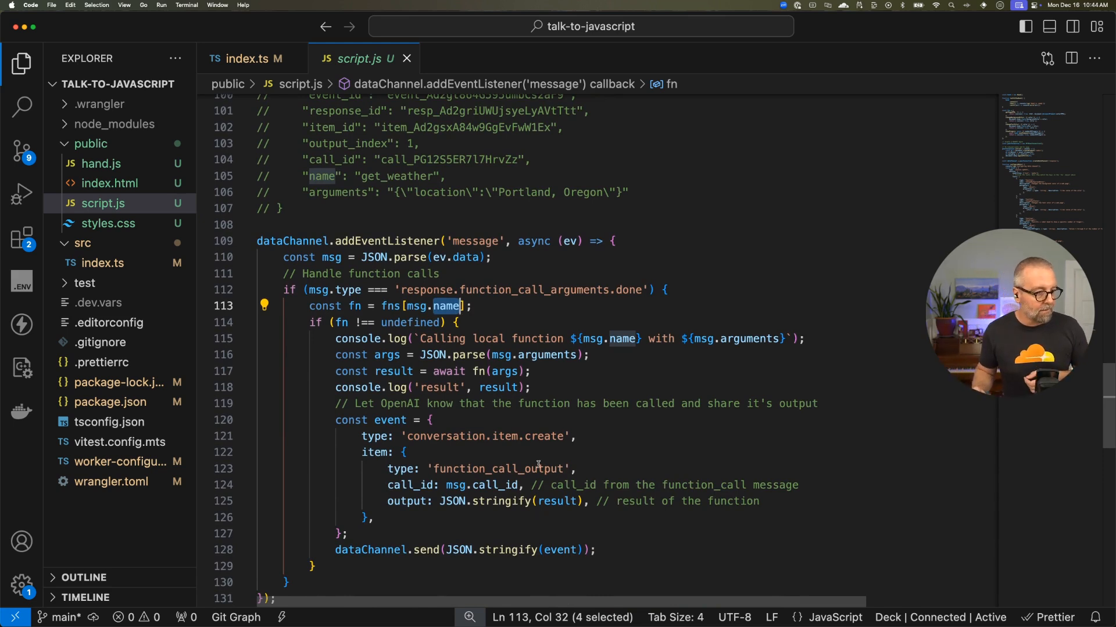
scroll(down, 3)
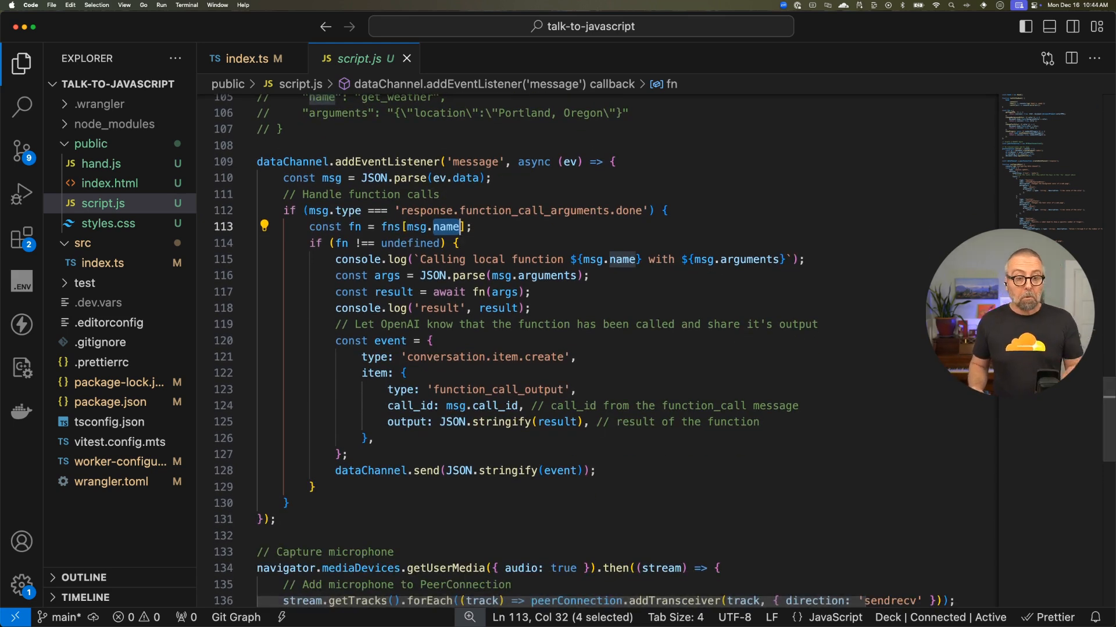